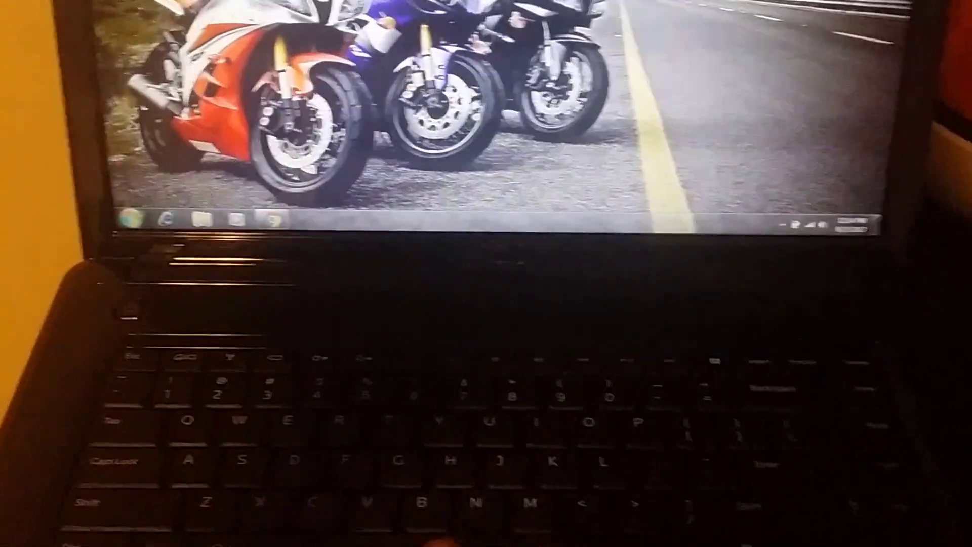
# Bring up the Start menu showing Documents, Control Panel, Devices and Printers.
pyautogui.click(118, 222)
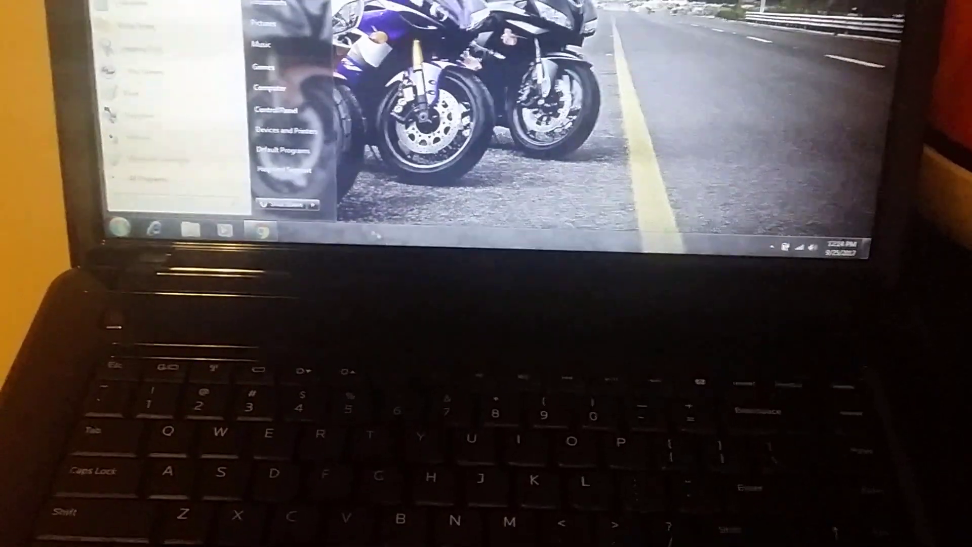